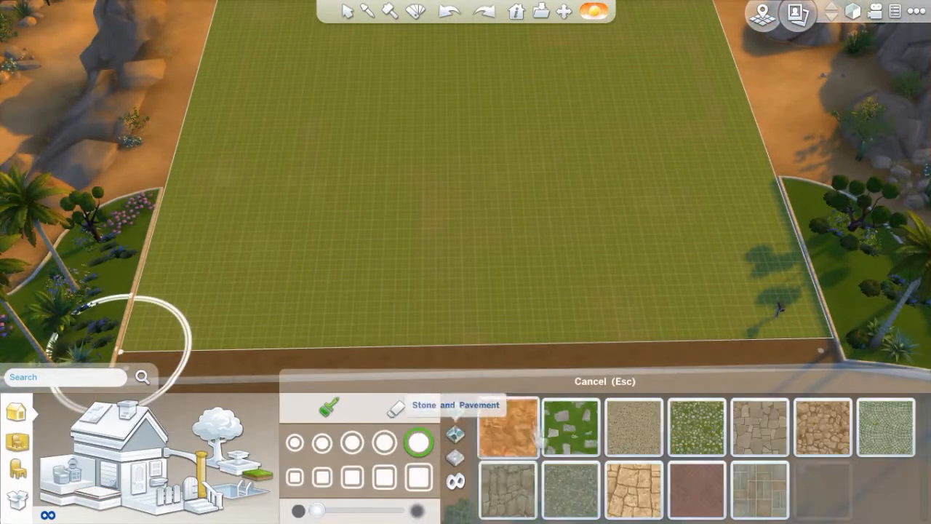
Draw the long back room, narrow corridor and small front rooms with the Room tool
left_click(758, 425)
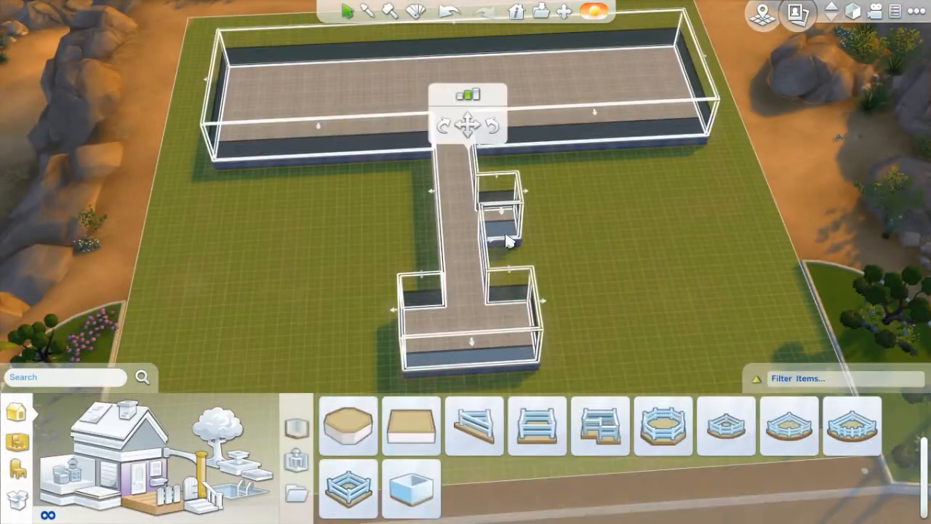
Build walls and fill floors around the long back room and the two side rooms
left_click(410, 425)
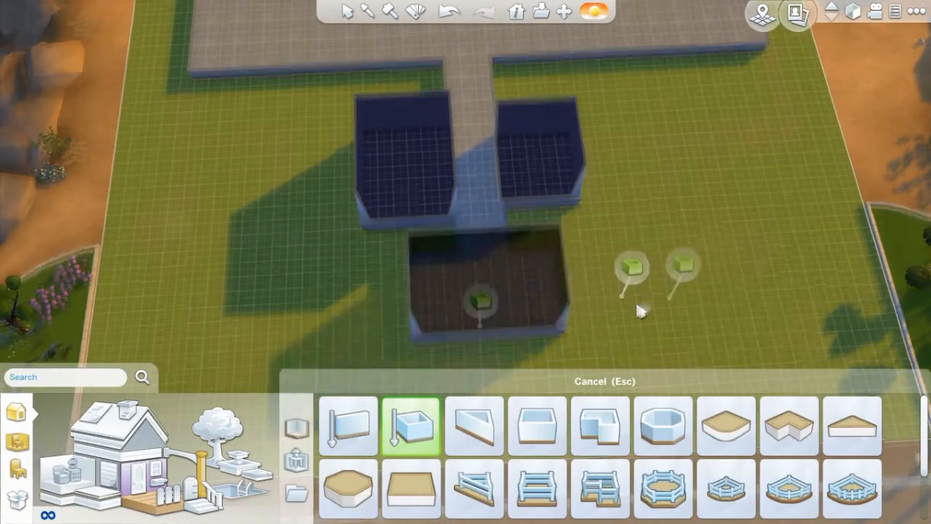
left_click(347, 427)
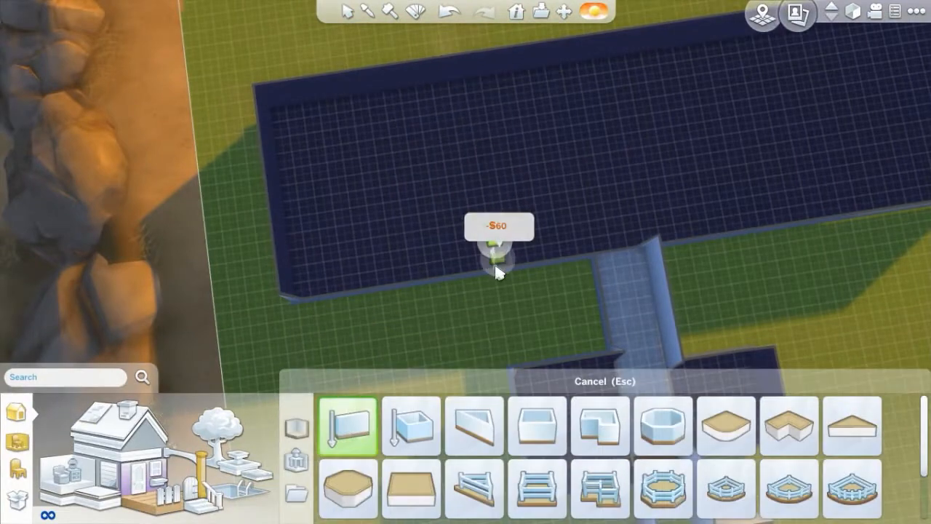
Add interior walls dividing the house and a fenced paved yard beside it
left_click(350, 11)
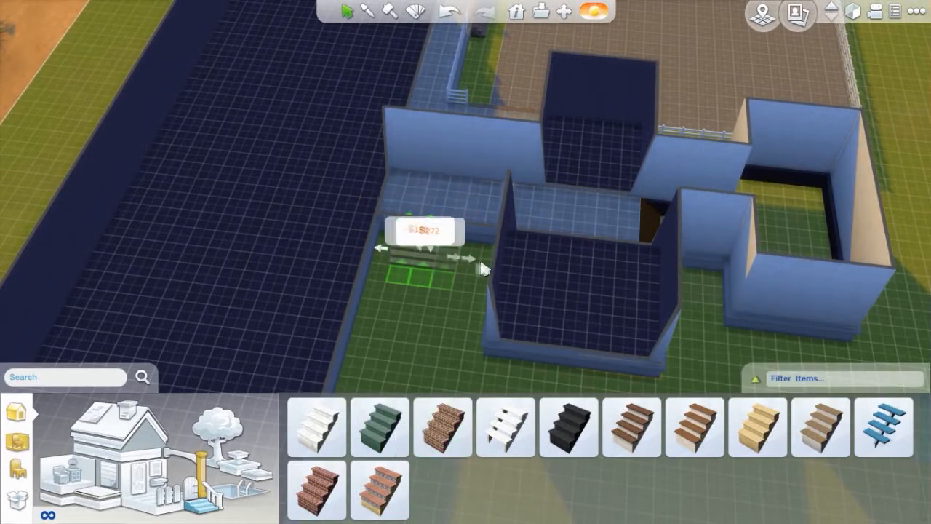
Place short dark brick stairs at the corridor openings
left_click(415, 12)
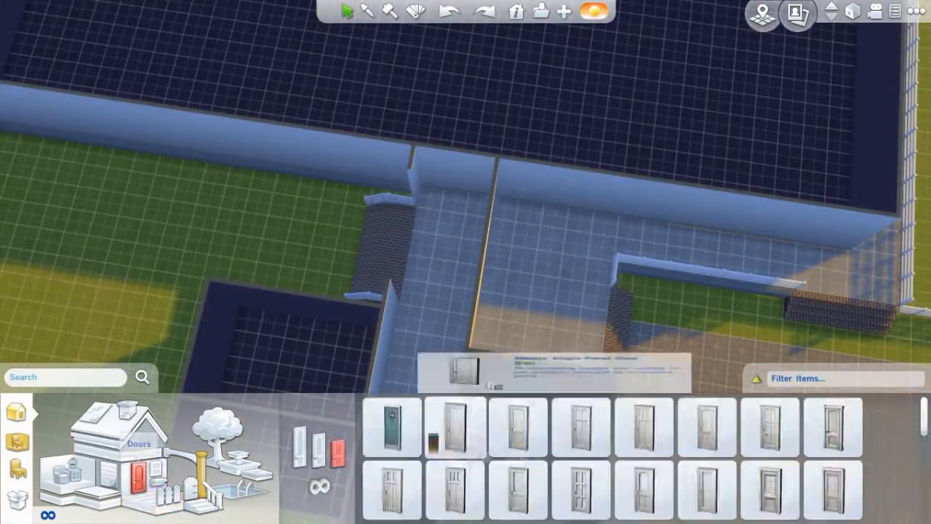
Draw a wall across the long back room, splitting it into two sections
left_click(643, 427)
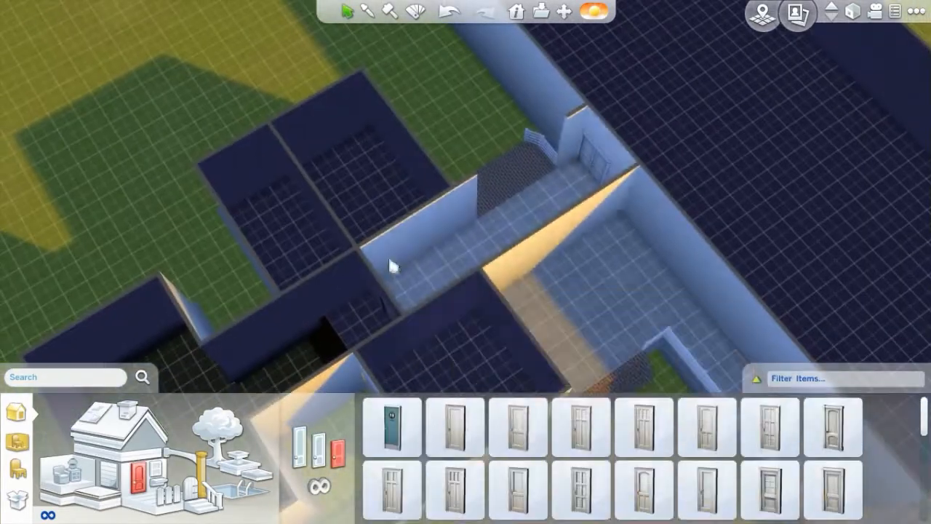
left_click(454, 459)
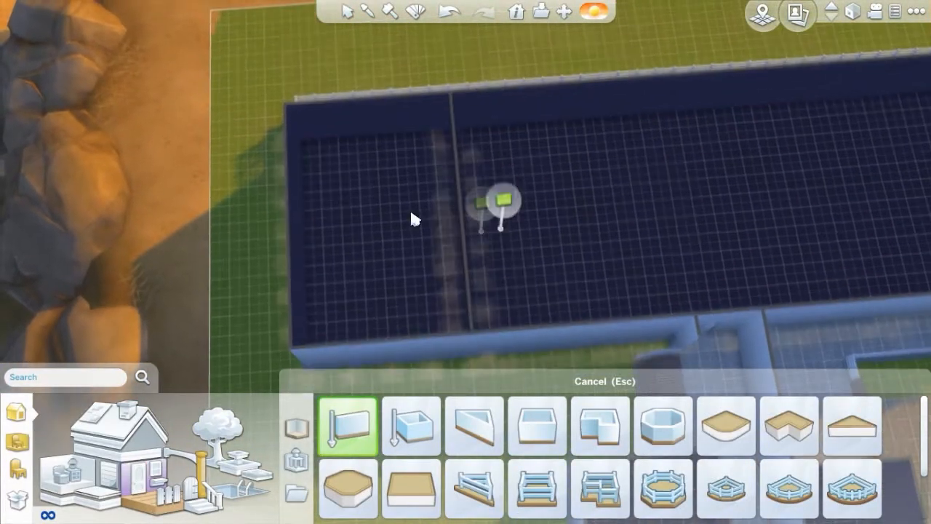
left_click(410, 427)
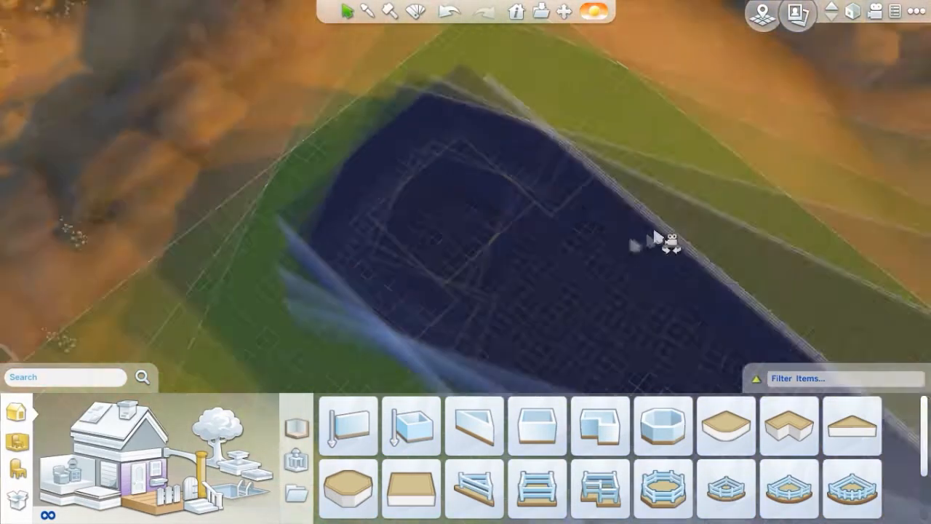
Draw a rectangular water-filled pool inside the fenced paved yard
left_click(347, 427)
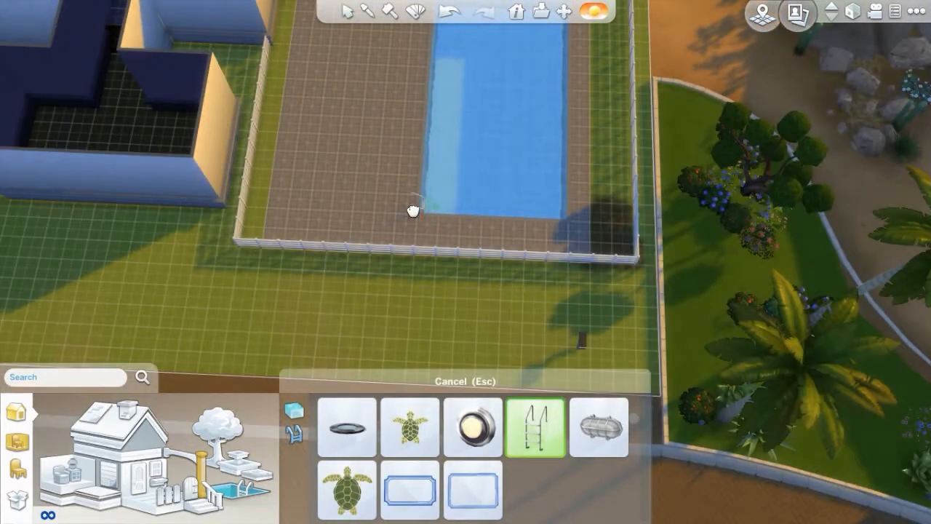
Switch the lot to night lighting and install a pool ladder and underwater lights
left_click(591, 11)
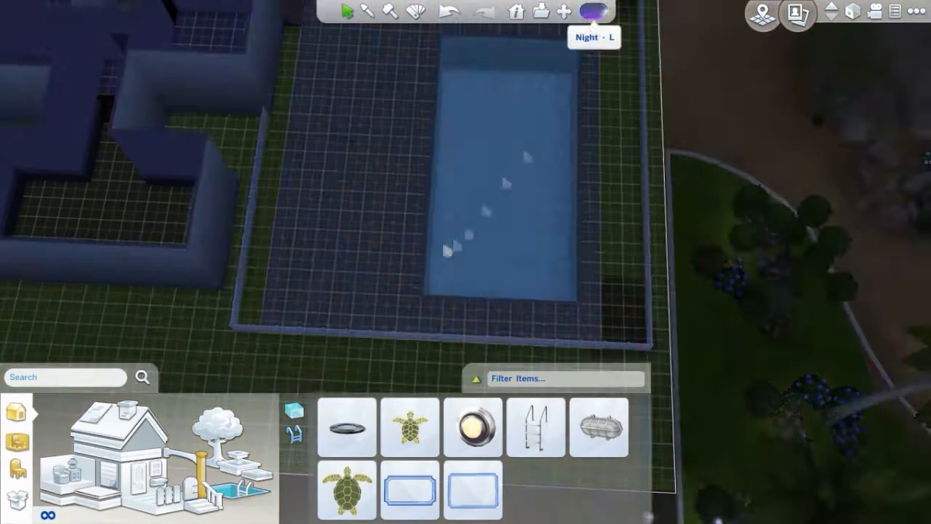
left_click(472, 489)
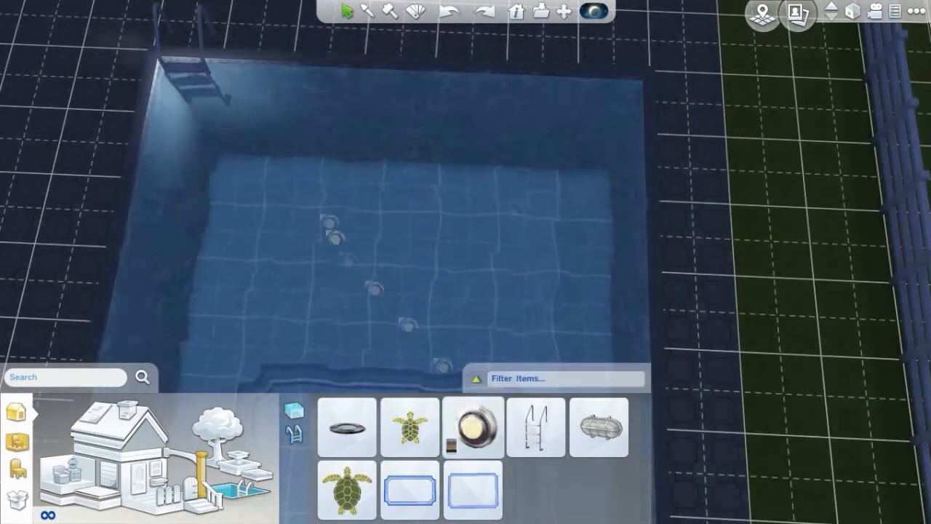
left_click(472, 427)
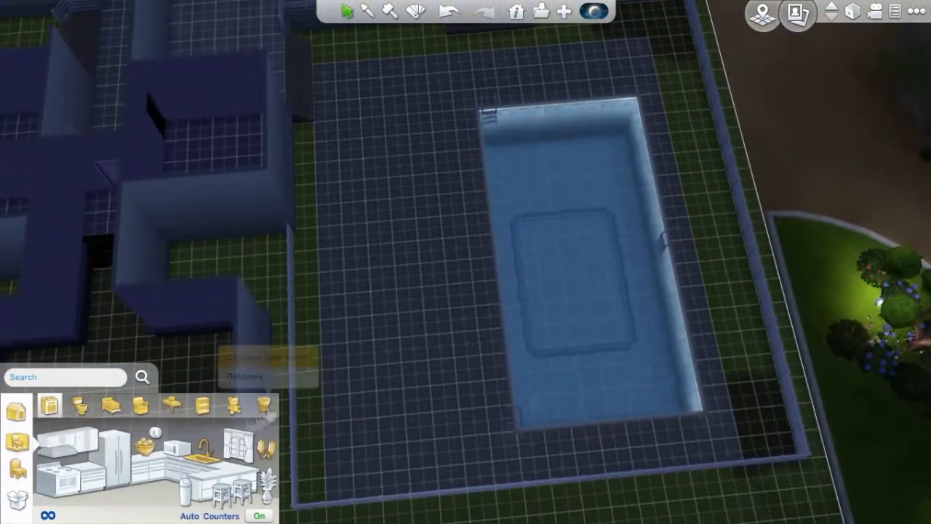
Place garden lamp posts along the soil borders of the pool yard
left_click(265, 405)
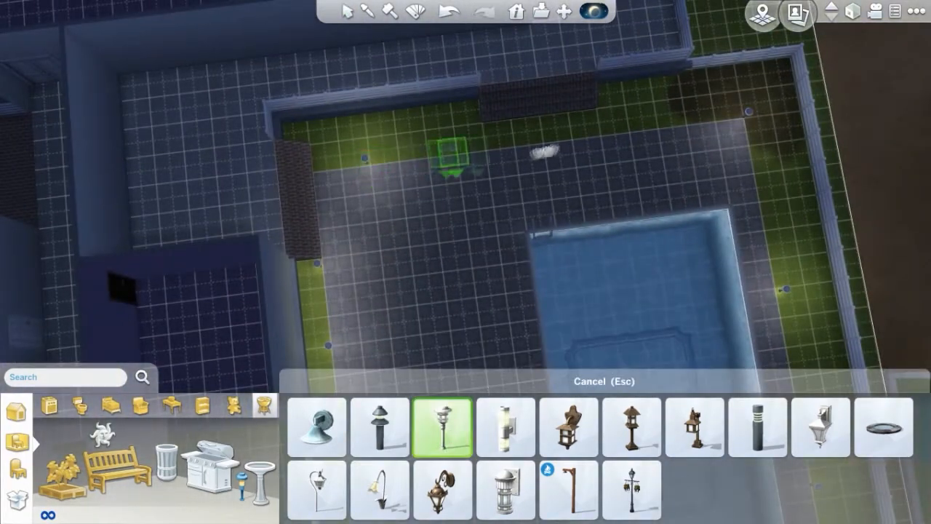
left_click(449, 157)
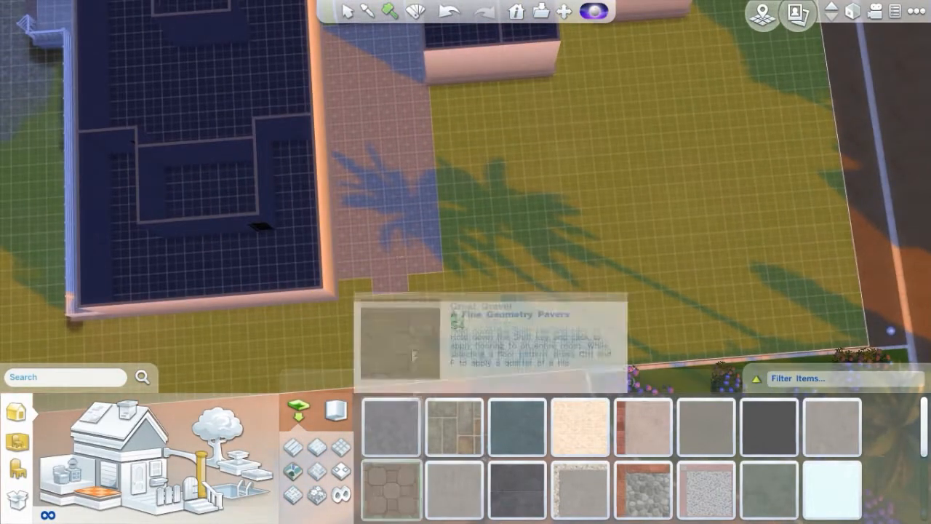
Browse the floor patterns and preview the Fine Geometry Pavers swatch
left_click(390, 489)
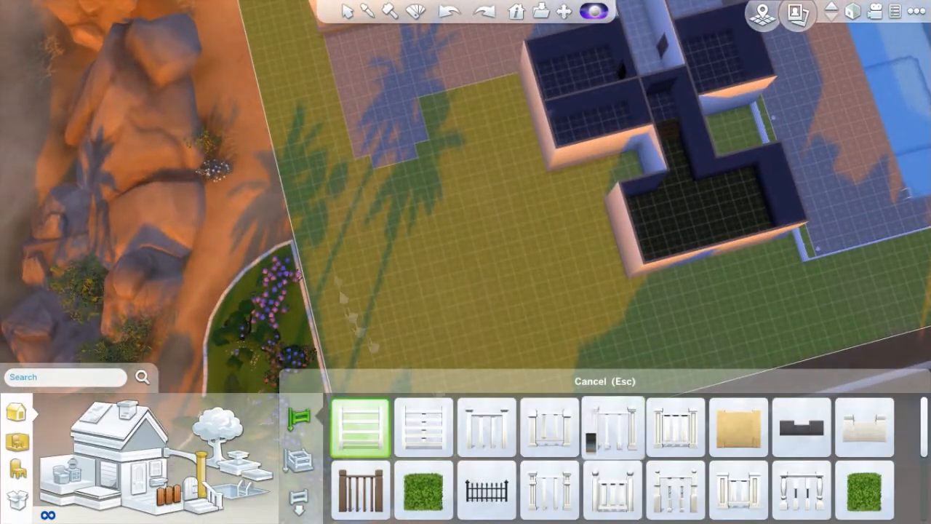
Plant two long rows of dark round shrubs along the paved walkway, joined by a corner shrub
left_click(426, 489)
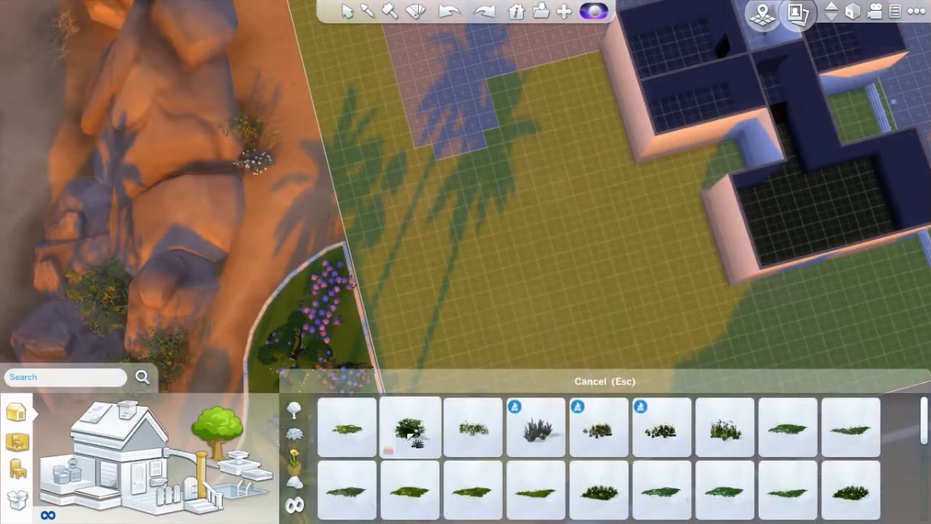
left_click(662, 427)
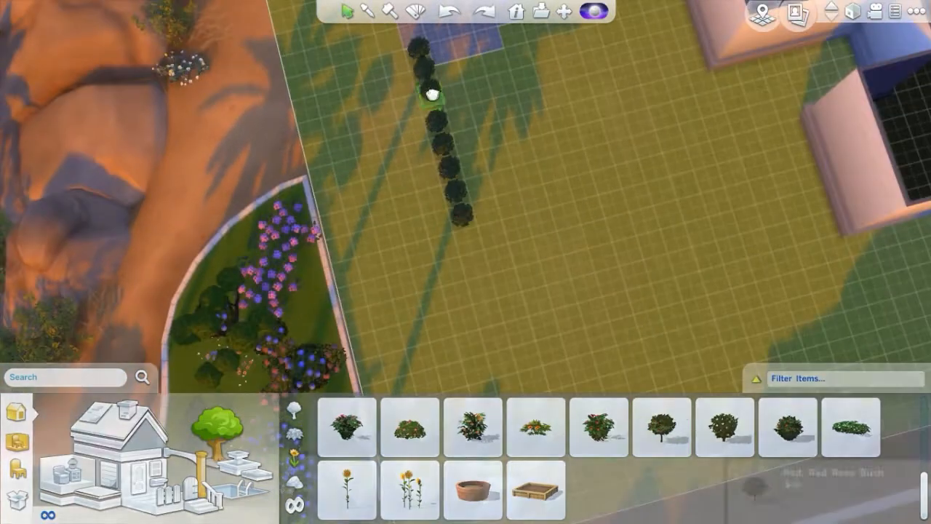
left_click(661, 427)
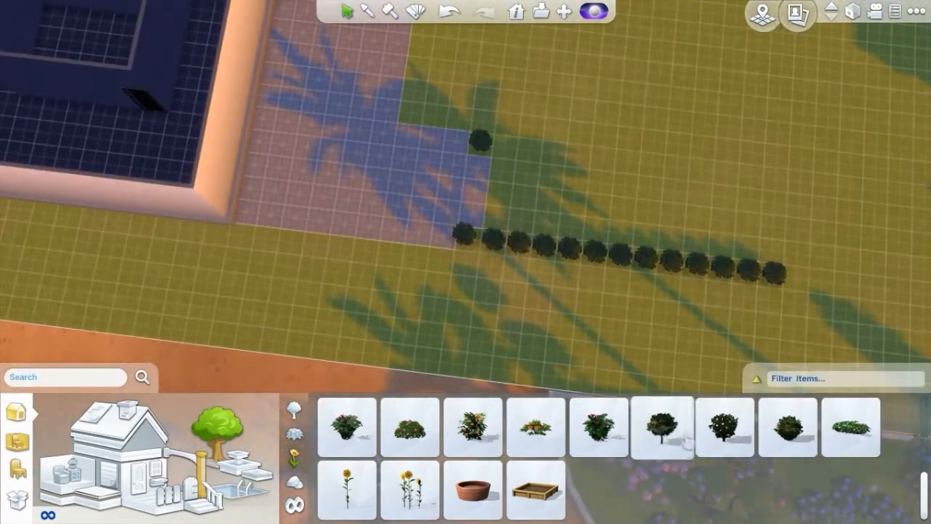
left_click(662, 427)
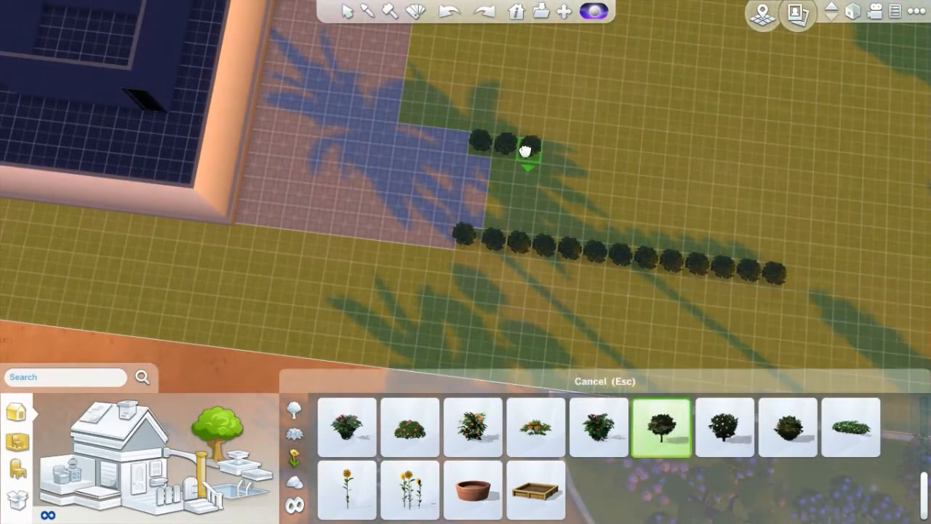
left_click_drag(524, 149, 786, 182)
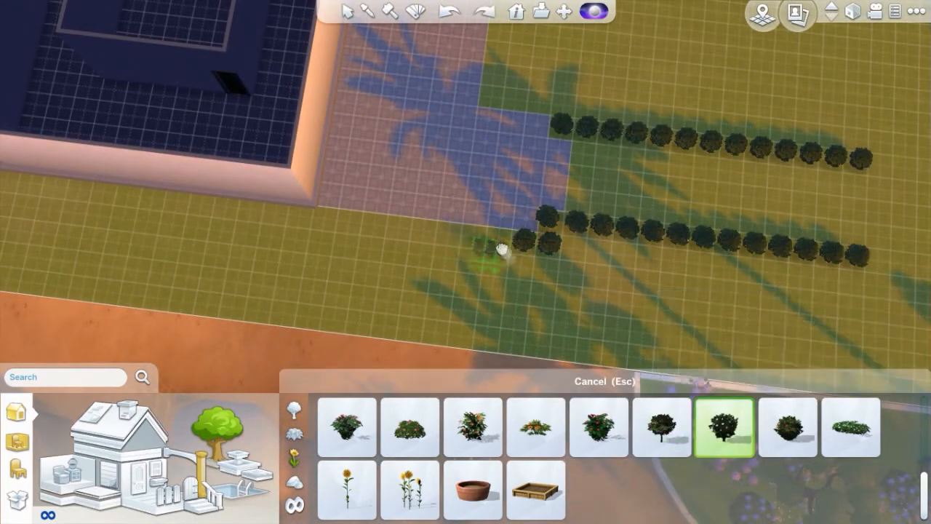
left_click(662, 427)
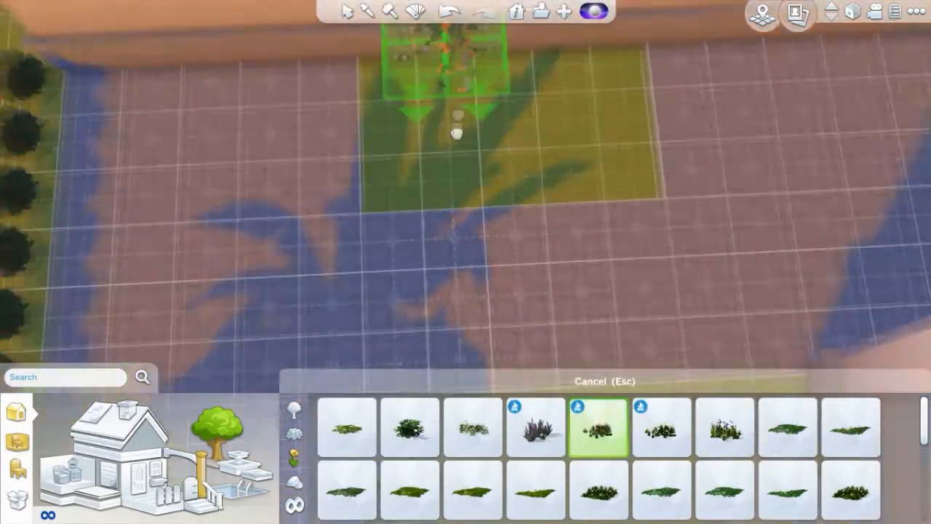
Ring the soil bed with Sunrose Bushes and other flowers, then fill its centre
left_click(409, 427)
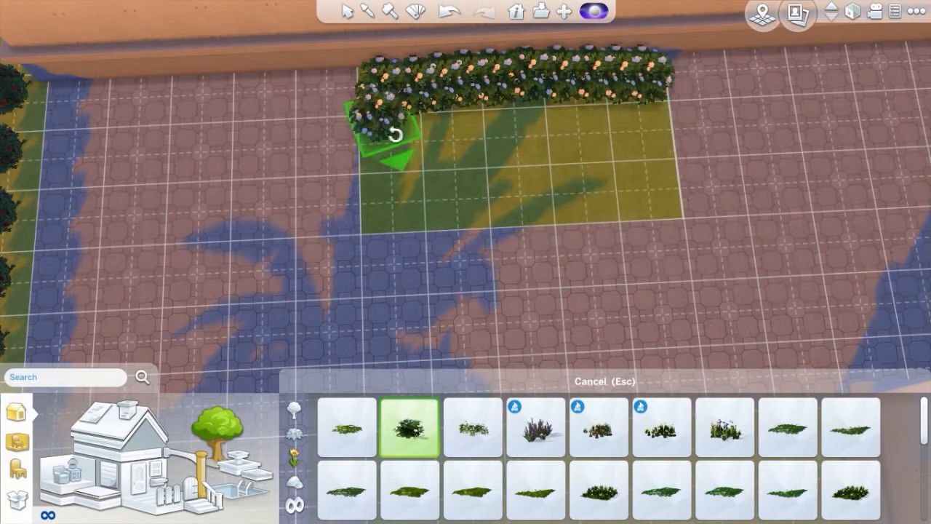
left_click_drag(389, 131, 666, 197)
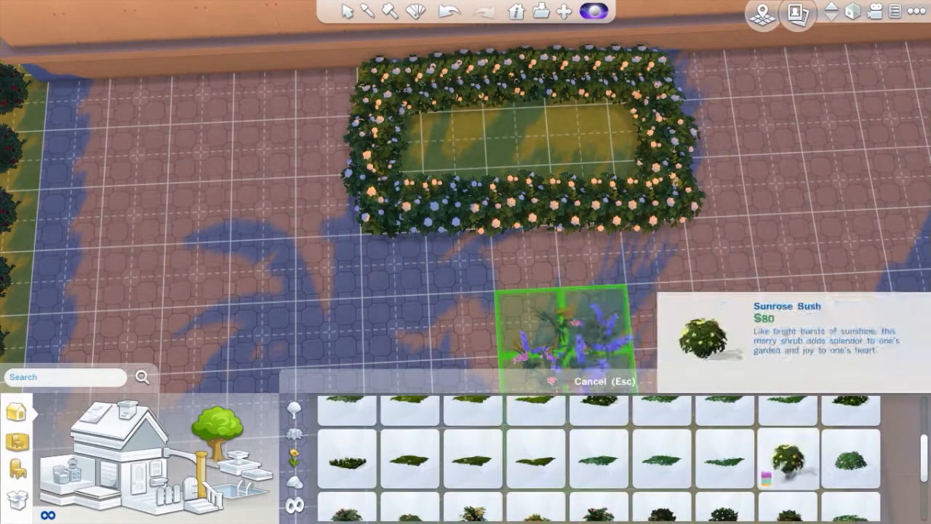
left_click(788, 455)
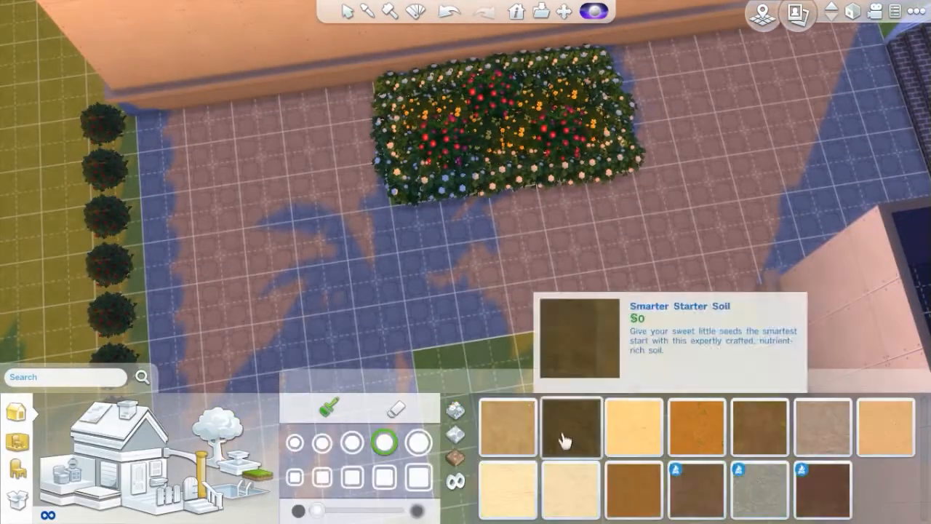
Pick the dark starter soil terrain paint for the hedge edging
left_click(571, 422)
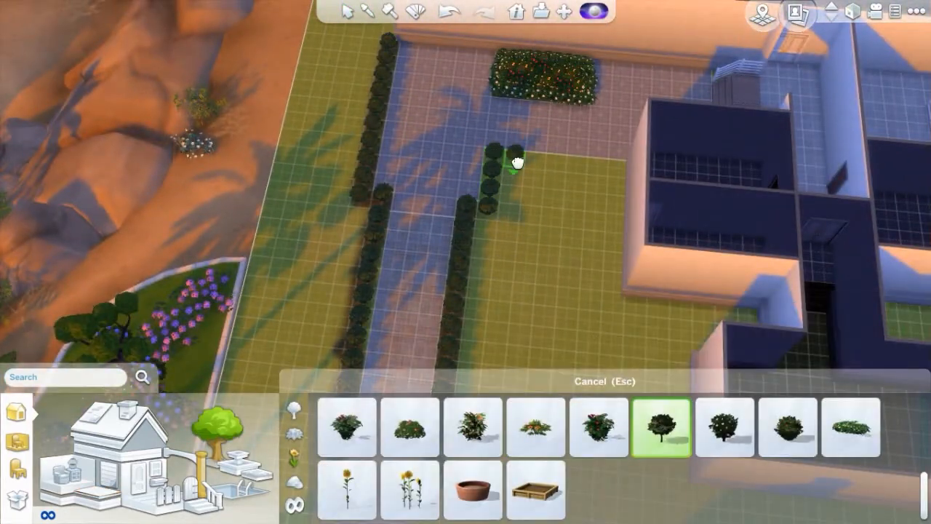
Drag more shrubs along the path and add a plant beside the entrance steps
left_click_drag(517, 160, 622, 171)
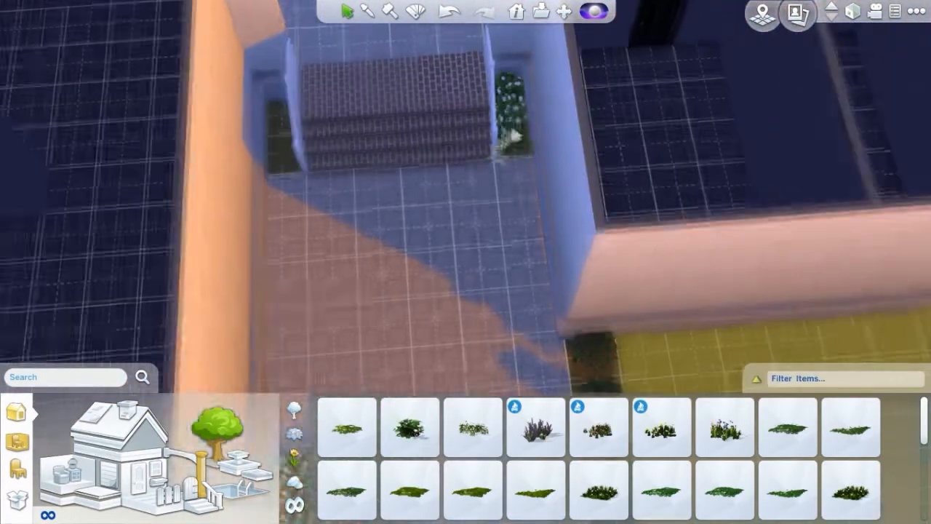
left_click(408, 427)
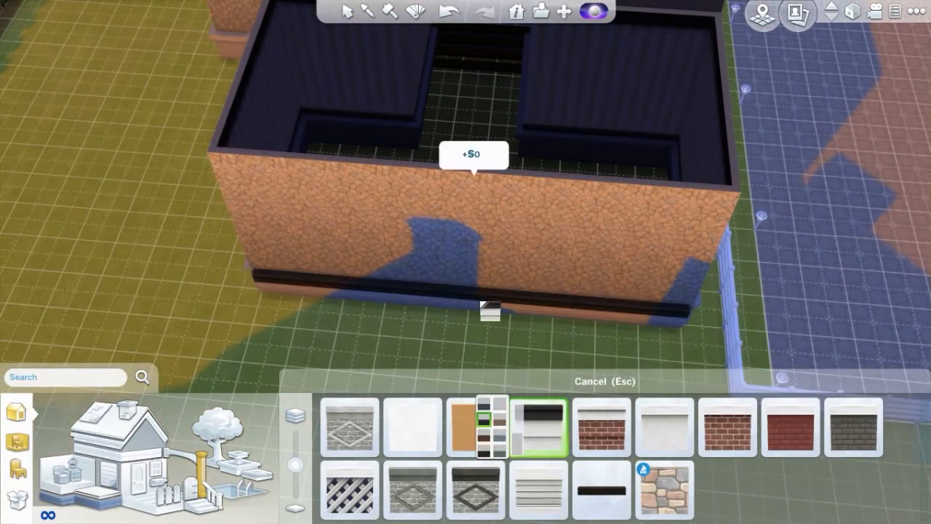
Apply the brown trim variant to the wall's base band
left_click(600, 490)
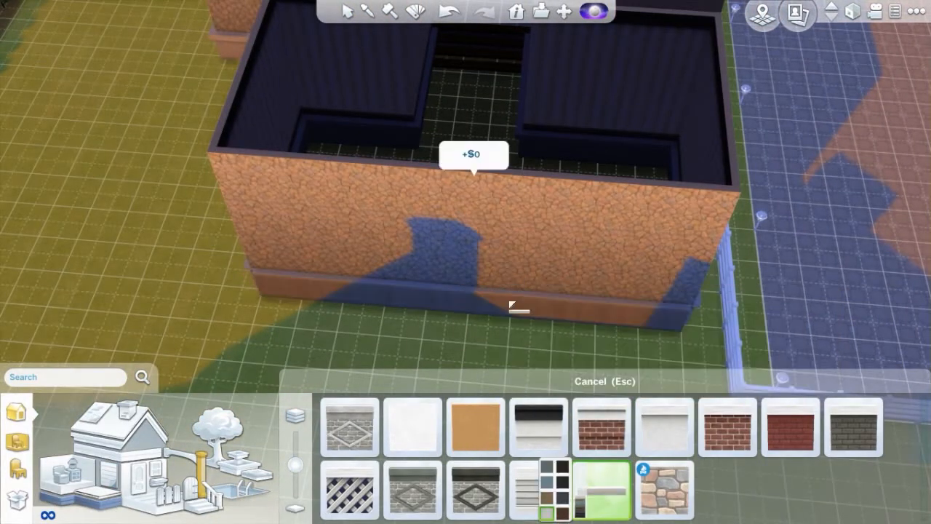